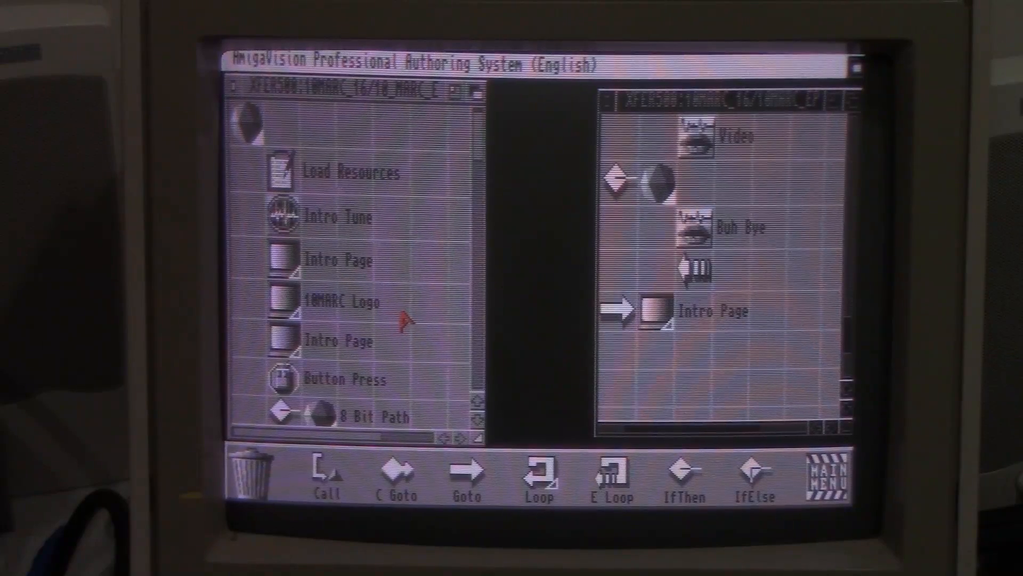
- Reveal the Project menu's New submenu with its Flow and Content options
left_click(257, 61)
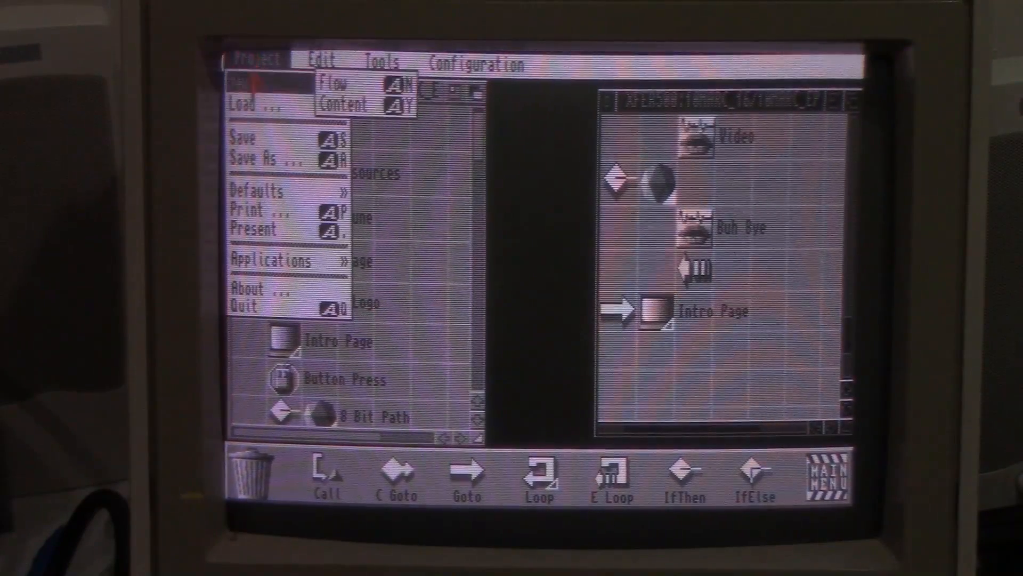